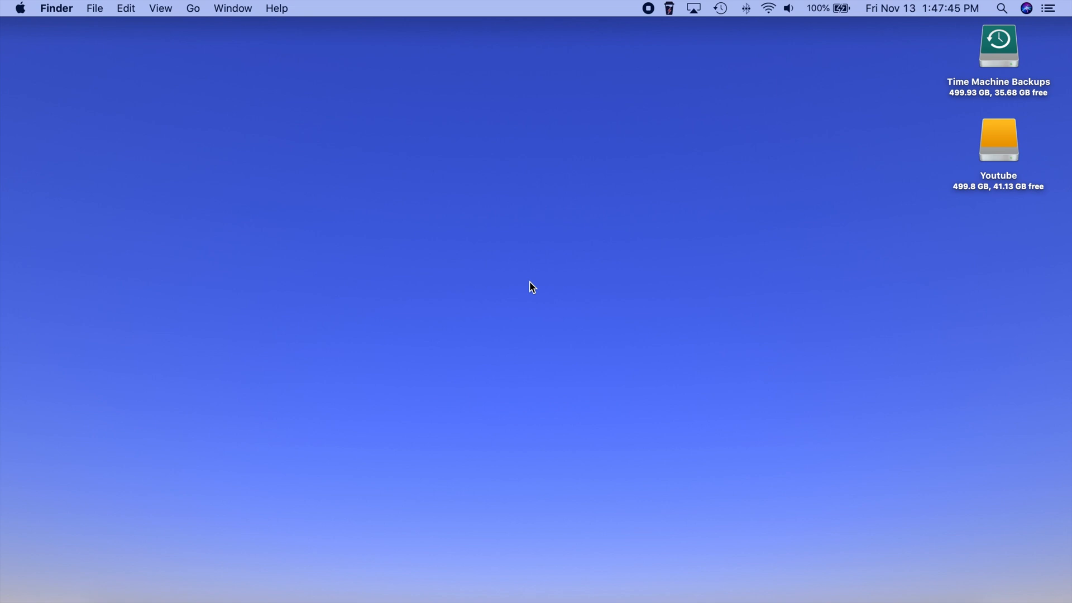
{"action": "mouse_move", "coordinate": [547, 236]}
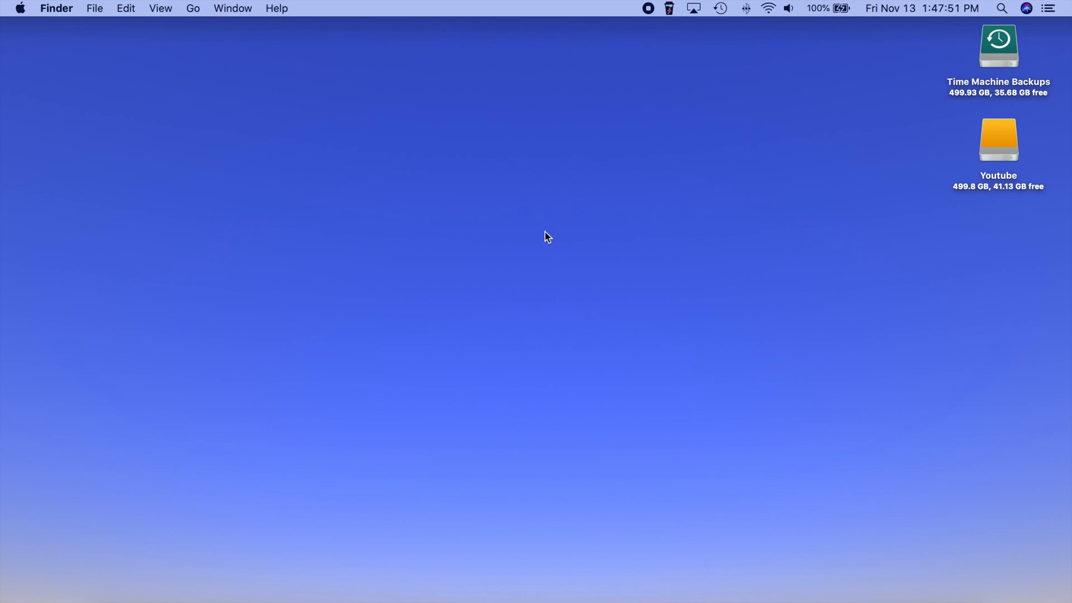
{"action": "mouse_move", "coordinate": [529, 253]}
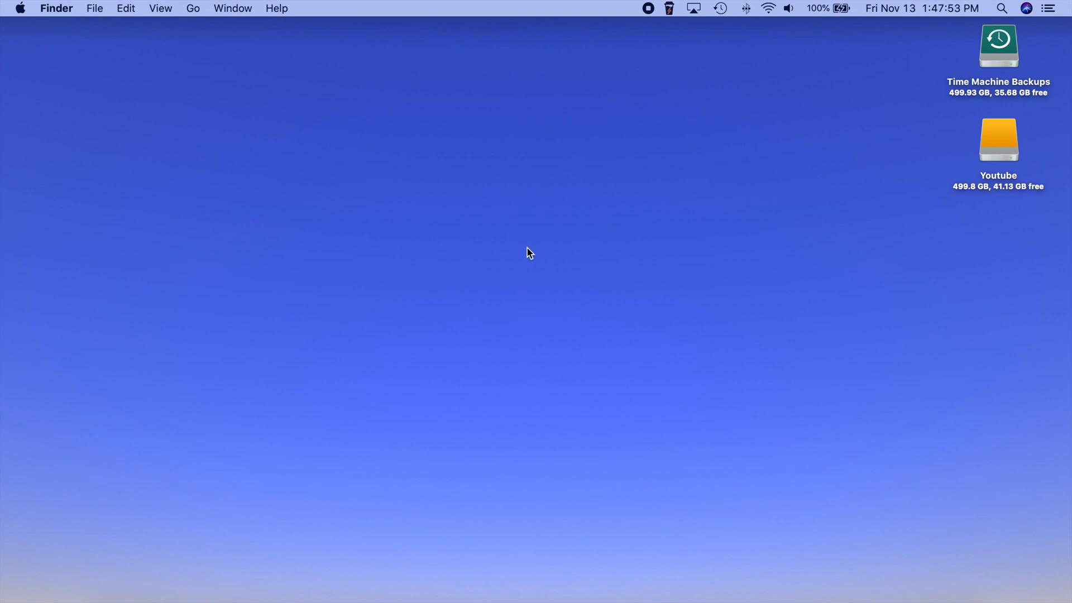
{"action": "mouse_move", "coordinate": [511, 174]}
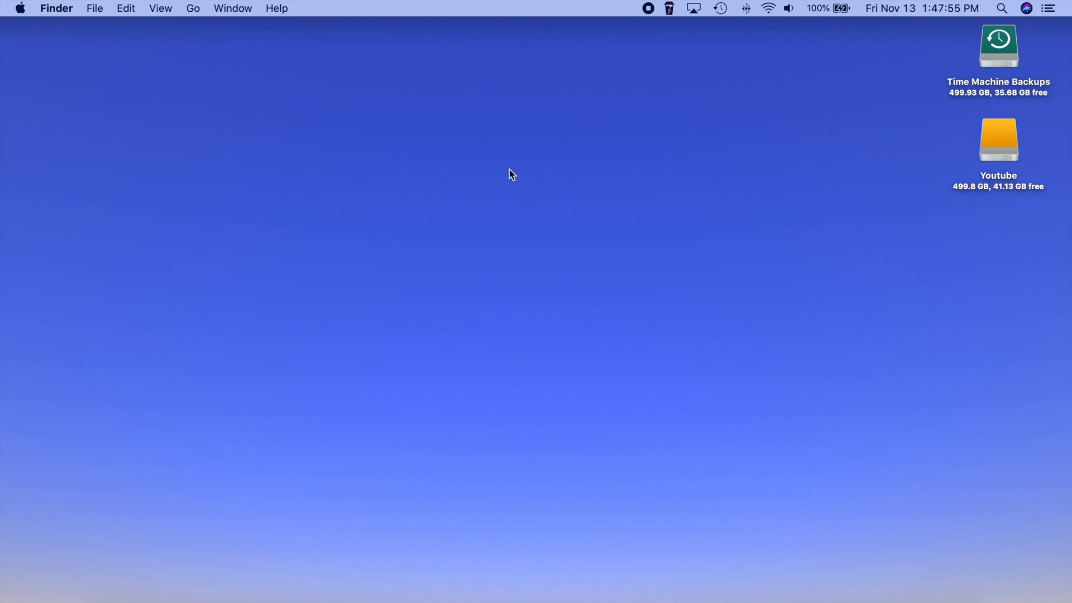
{"action": "mouse_move", "coordinate": [519, 312]}
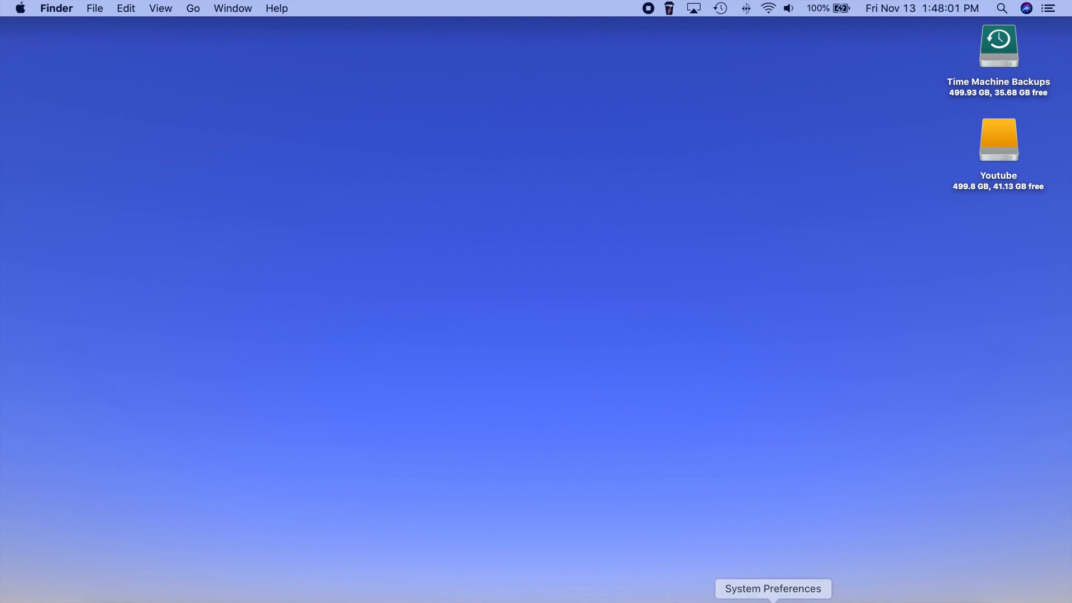
Step: Show the Software Update pane offering macOS Big Sur 11.0.1 at 12.18 GB
{"action": "left_click", "coordinate": [773, 588]}
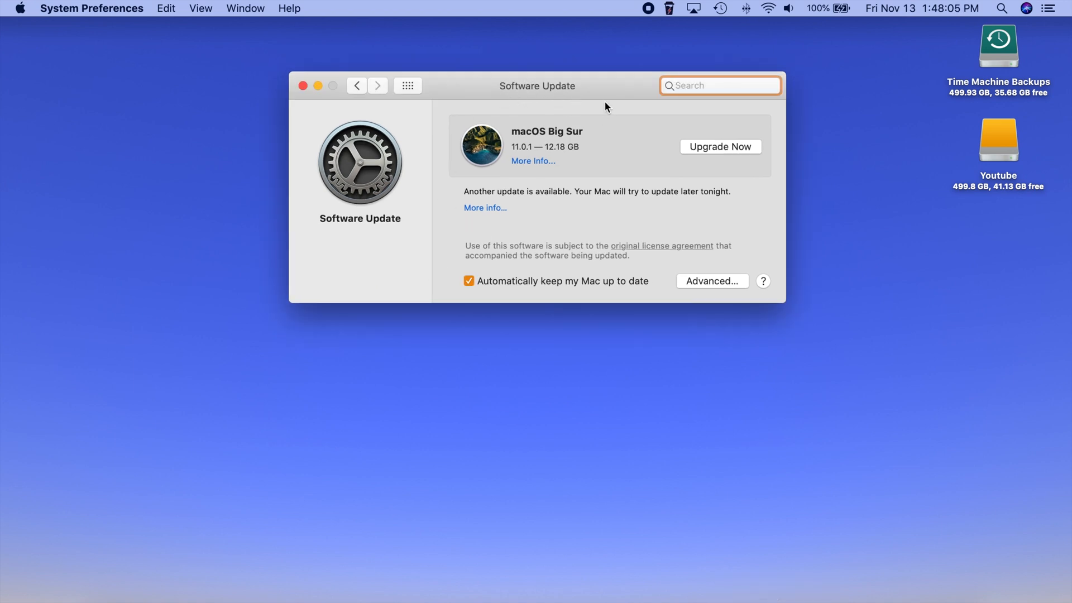
{"action": "mouse_move", "coordinate": [591, 108]}
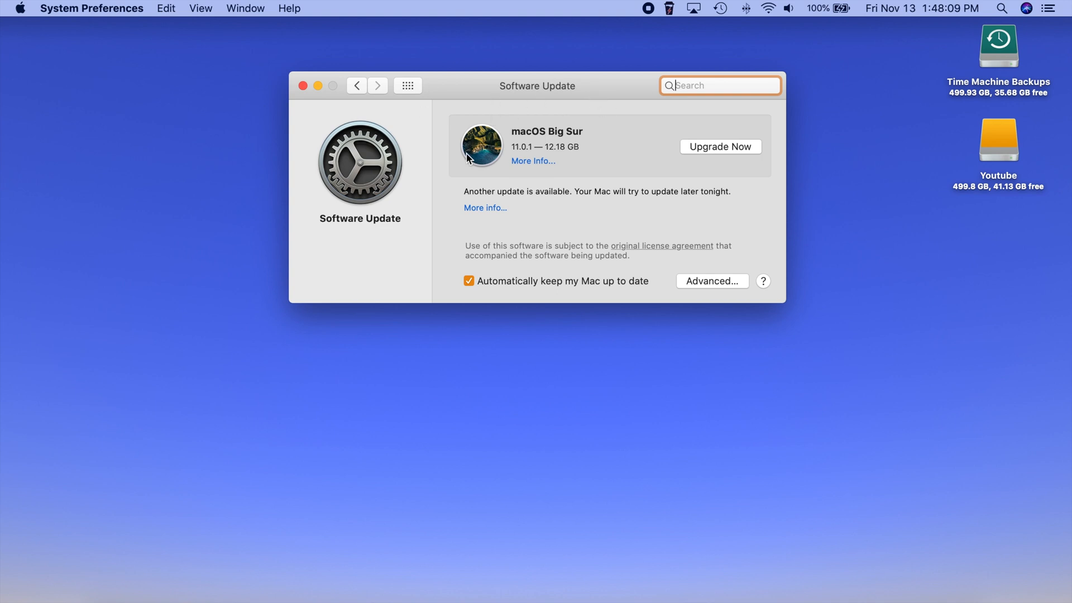
{"action": "mouse_move", "coordinate": [446, 129]}
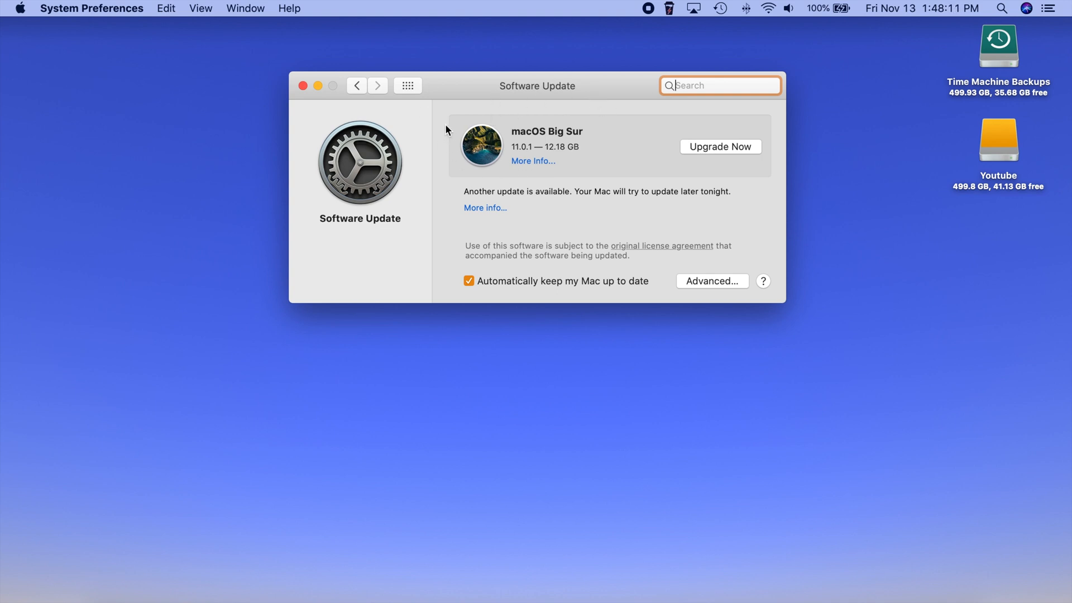
{"action": "mouse_move", "coordinate": [509, 141]}
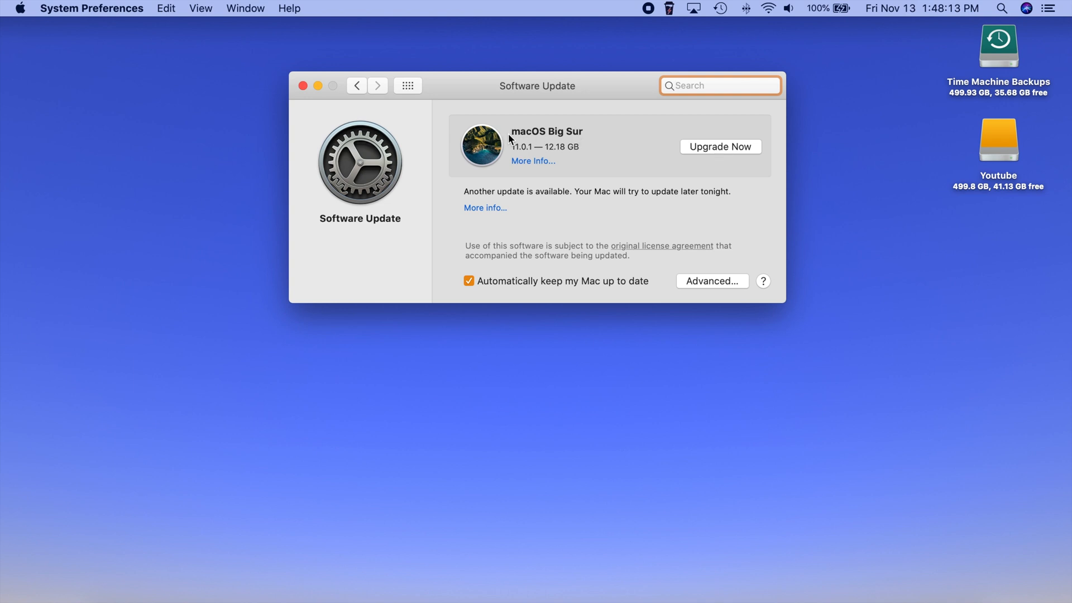
{"action": "mouse_move", "coordinate": [593, 141]}
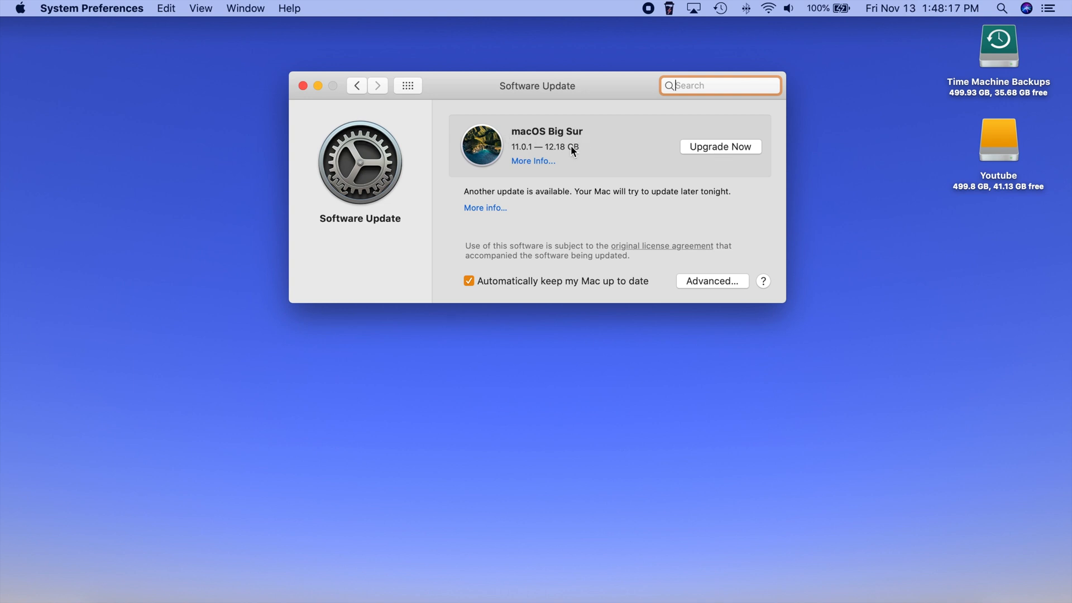
{"action": "mouse_move", "coordinate": [563, 156]}
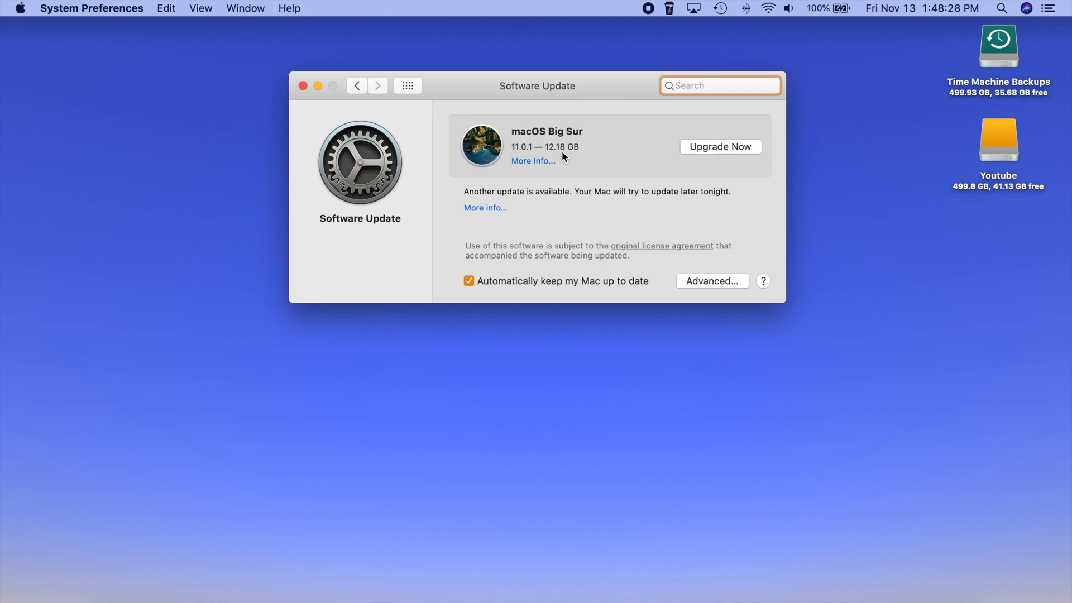
{"action": "mouse_move", "coordinate": [540, 169]}
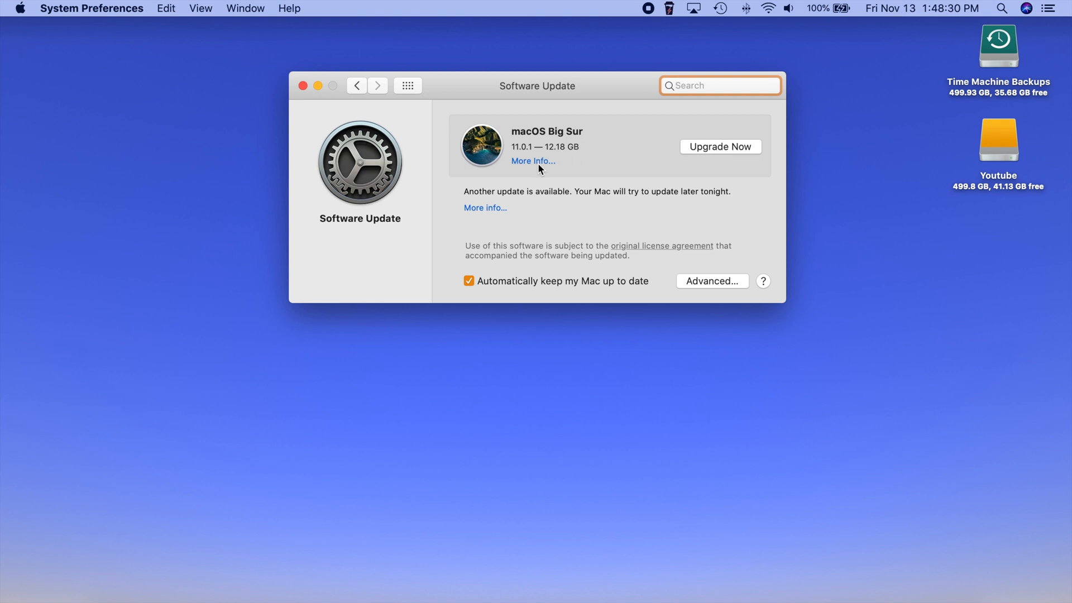
{"action": "mouse_move", "coordinate": [437, 169]}
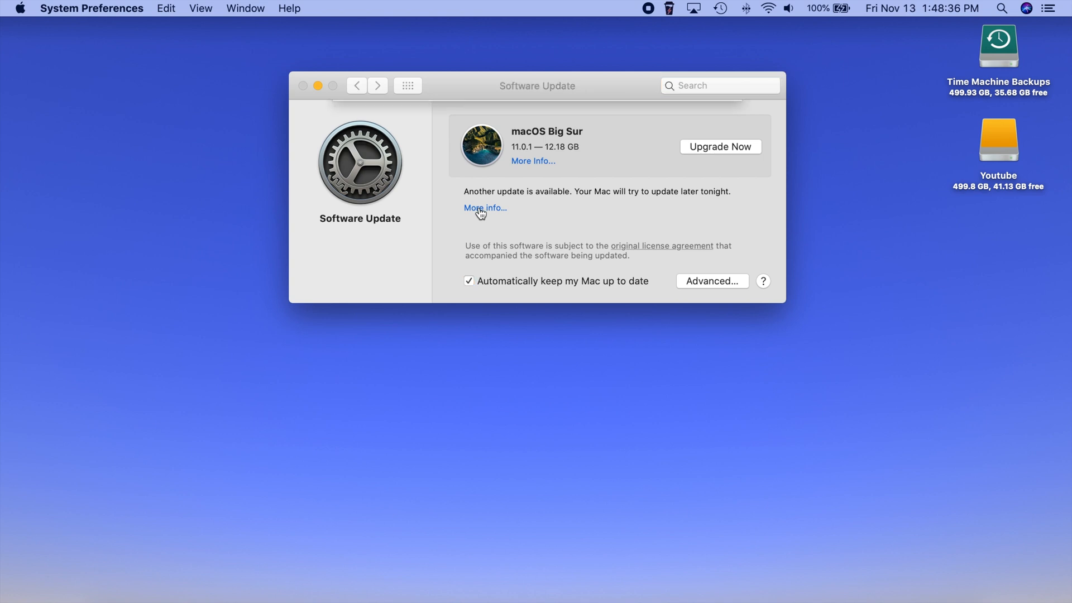
Step: Review the Safari 14.0.1 (67.2 MB) update details and its release notes
{"action": "left_click", "coordinate": [484, 207]}
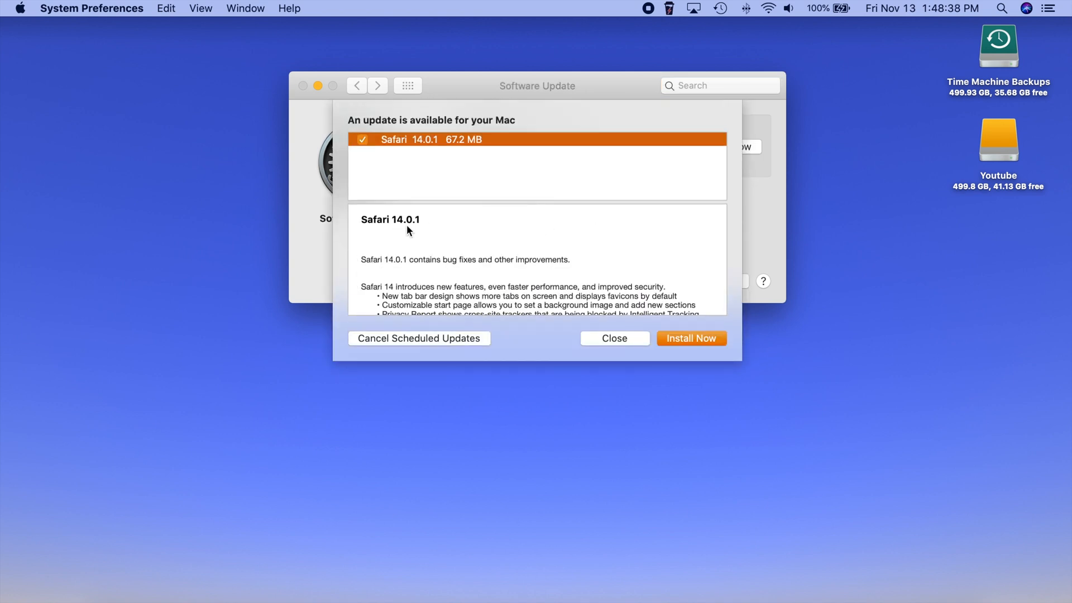
{"action": "mouse_move", "coordinate": [432, 227]}
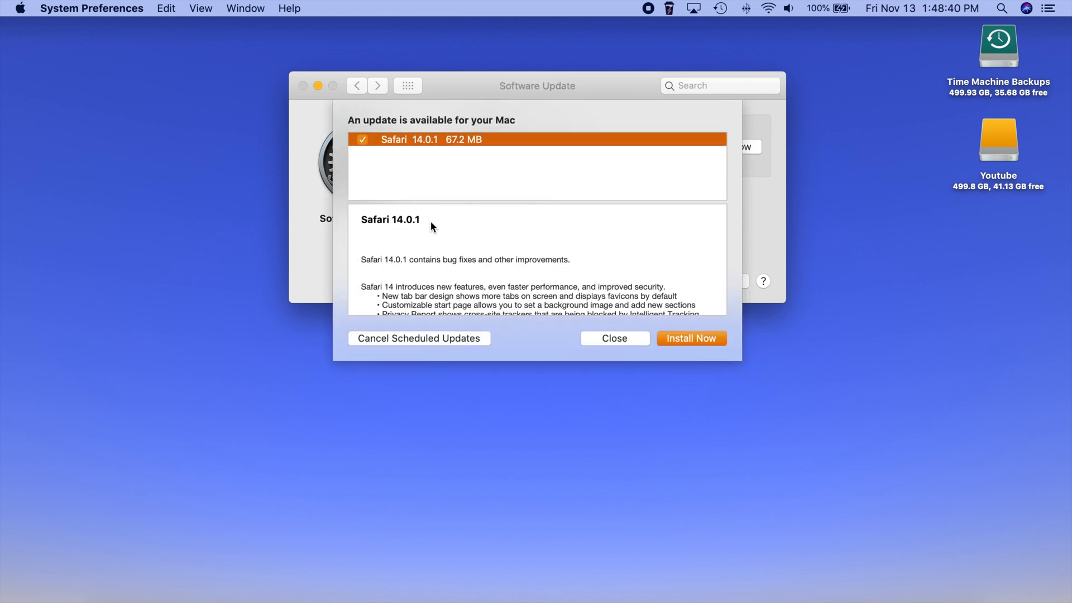
{"action": "mouse_move", "coordinate": [442, 145]}
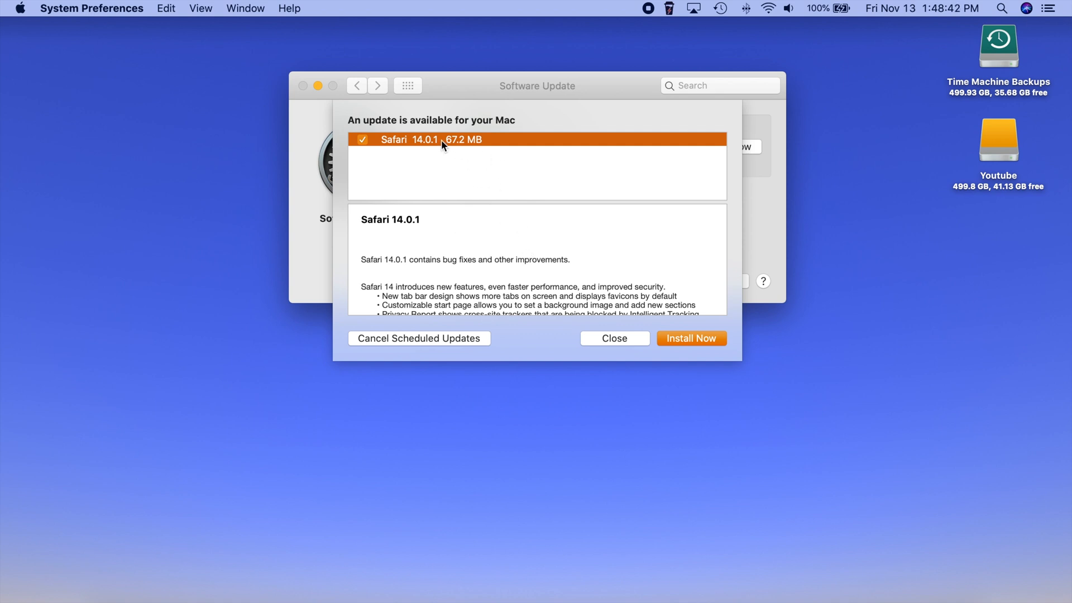
{"action": "scroll", "scroll_direction": "down", "scroll_amount": 3}
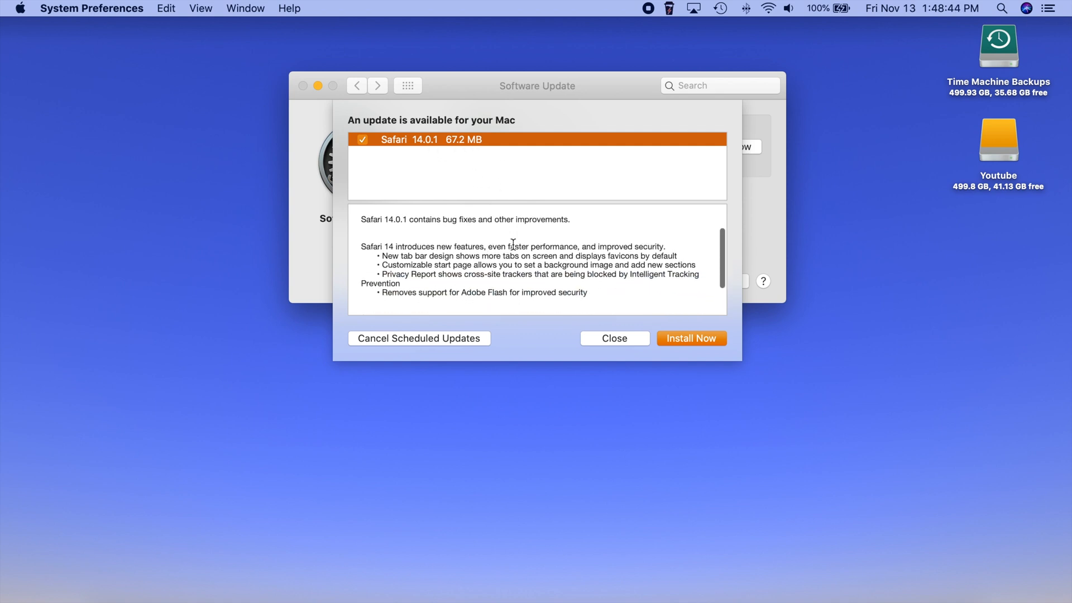
{"action": "scroll", "scroll_direction": "down", "scroll_amount": 3}
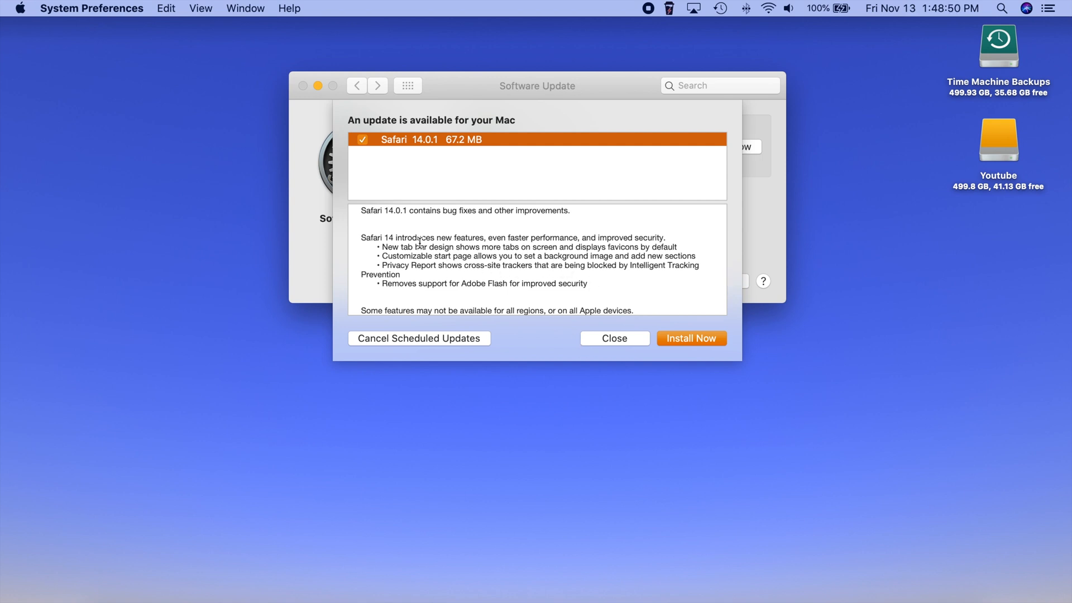
Step: Dismiss the Safari details and check Time Machine shows today's 1:39 PM backup
{"action": "left_click", "coordinate": [613, 337]}
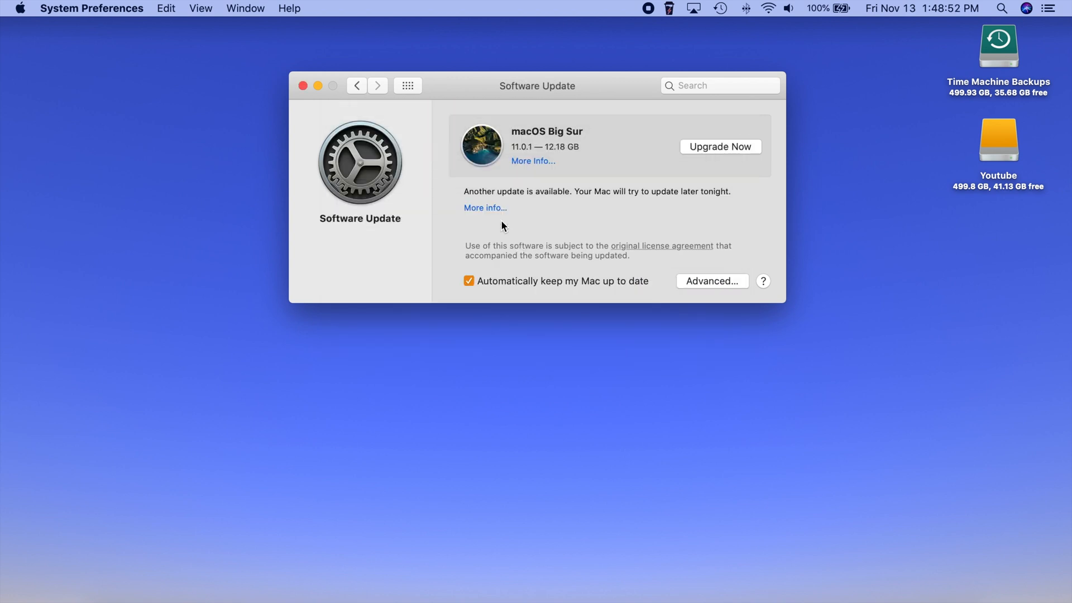
{"action": "mouse_move", "coordinate": [572, 228]}
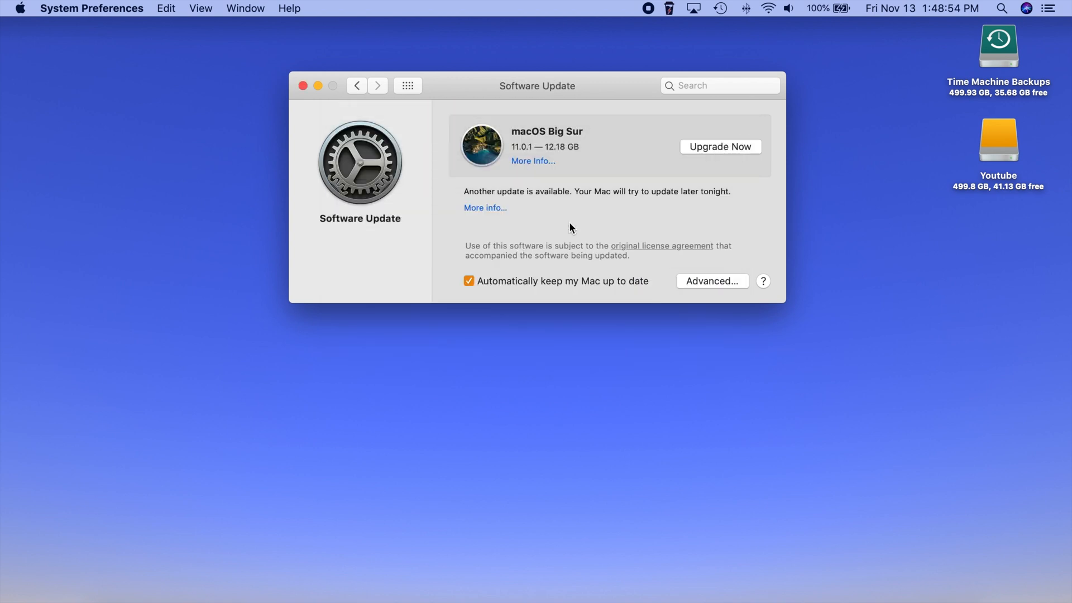
{"action": "left_click", "coordinate": [718, 8]}
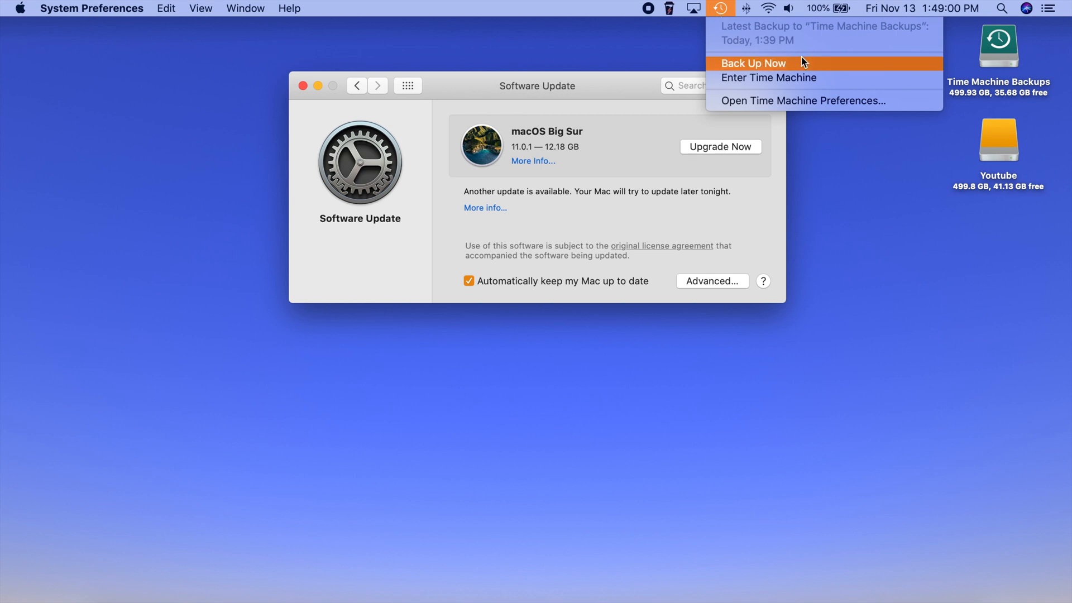
{"action": "mouse_move", "coordinate": [759, 70]}
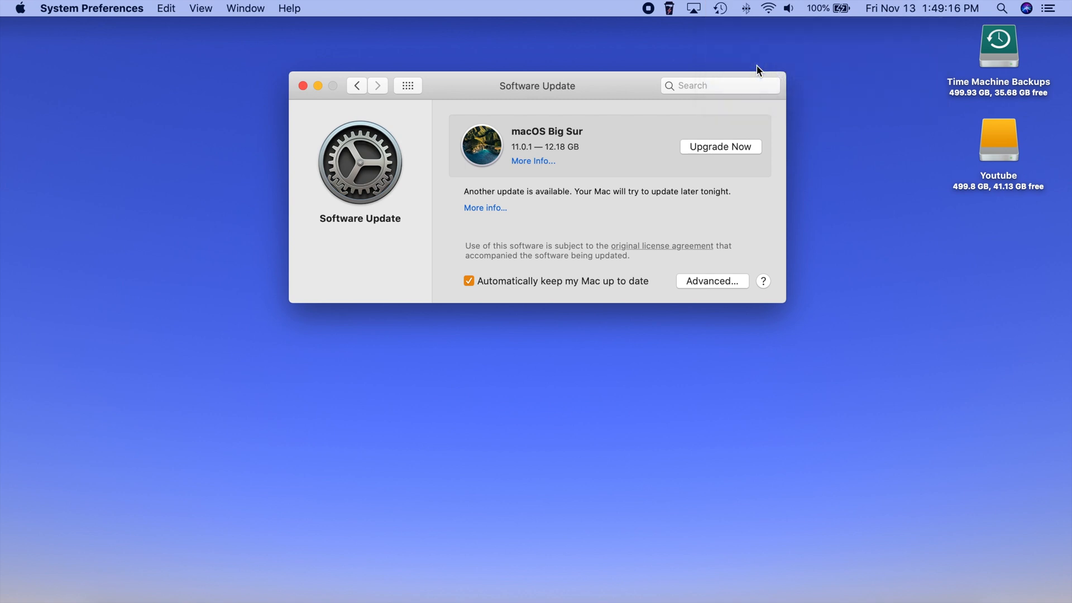
{"action": "mouse_move", "coordinate": [579, 165]}
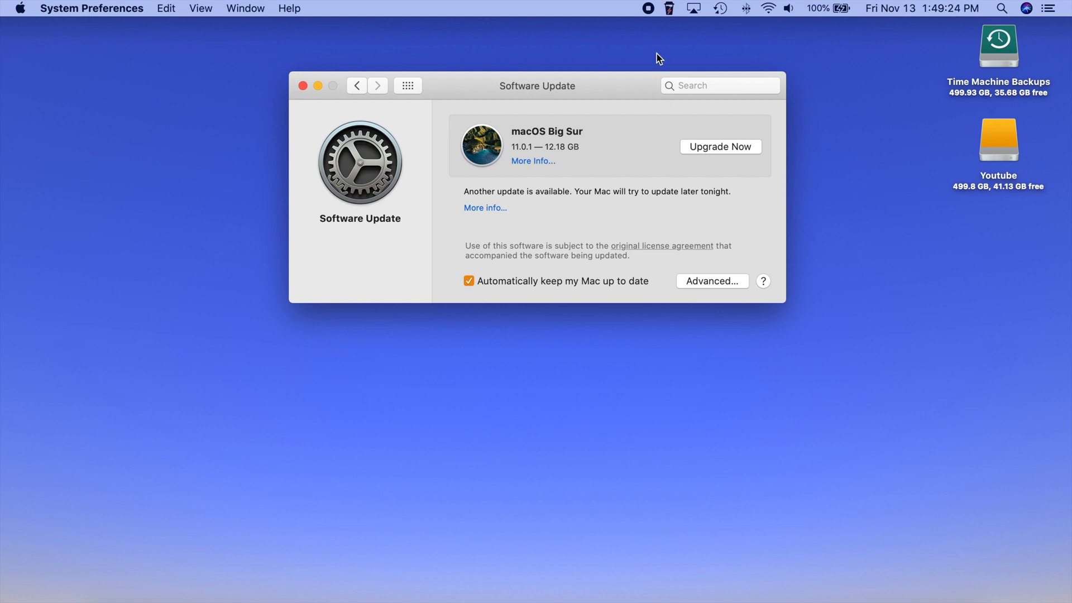
{"action": "mouse_move", "coordinate": [720, 10]}
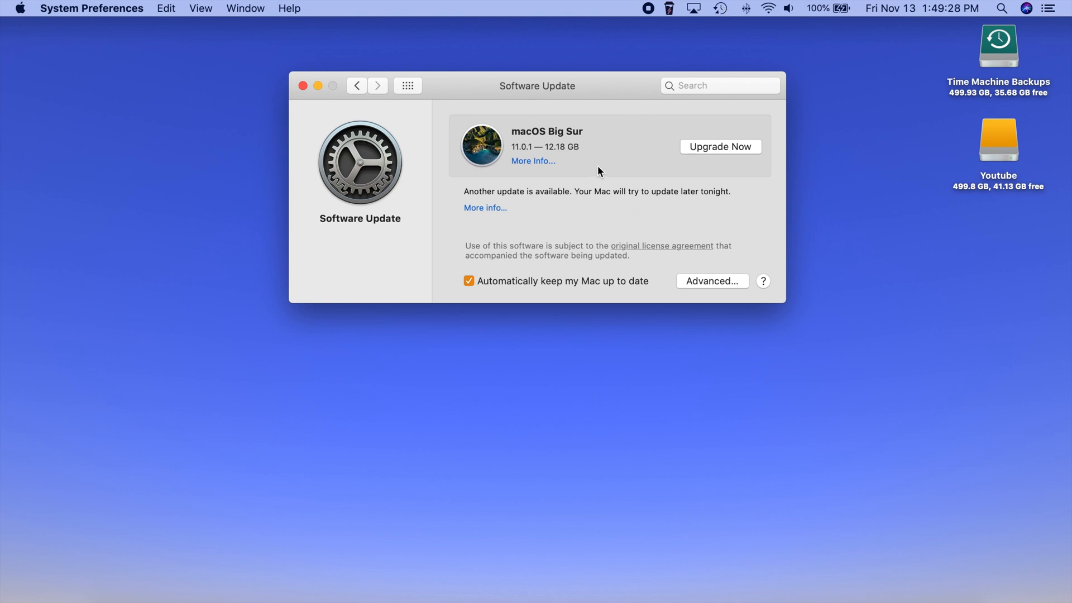
{"action": "mouse_move", "coordinate": [667, 151]}
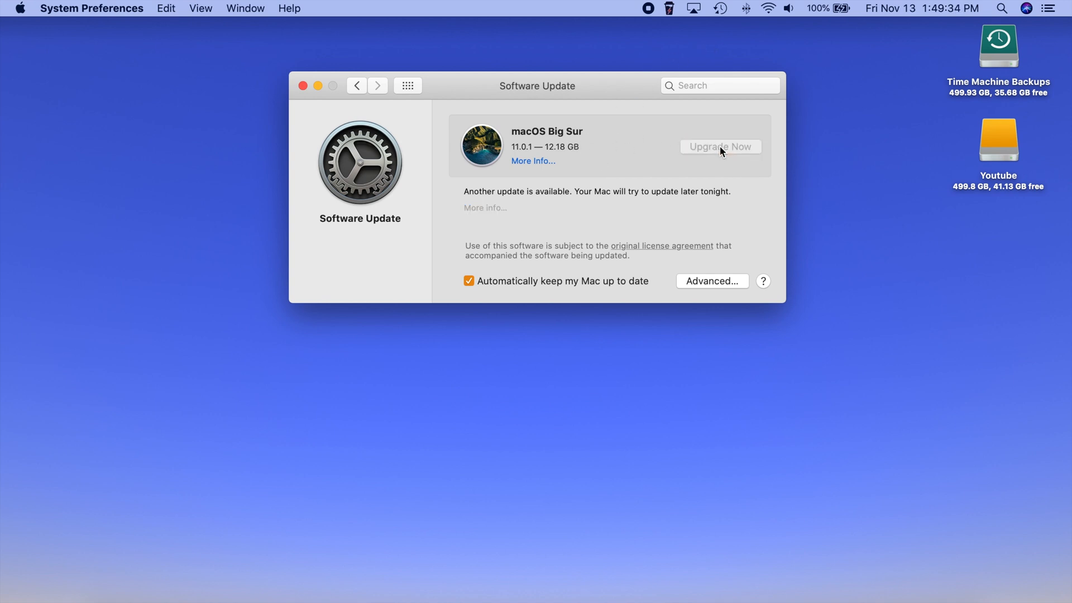
Step: Start the macOS Big Sur 11.0.1 upgrade download toward 12.18 GB
{"action": "left_click", "coordinate": [719, 146]}
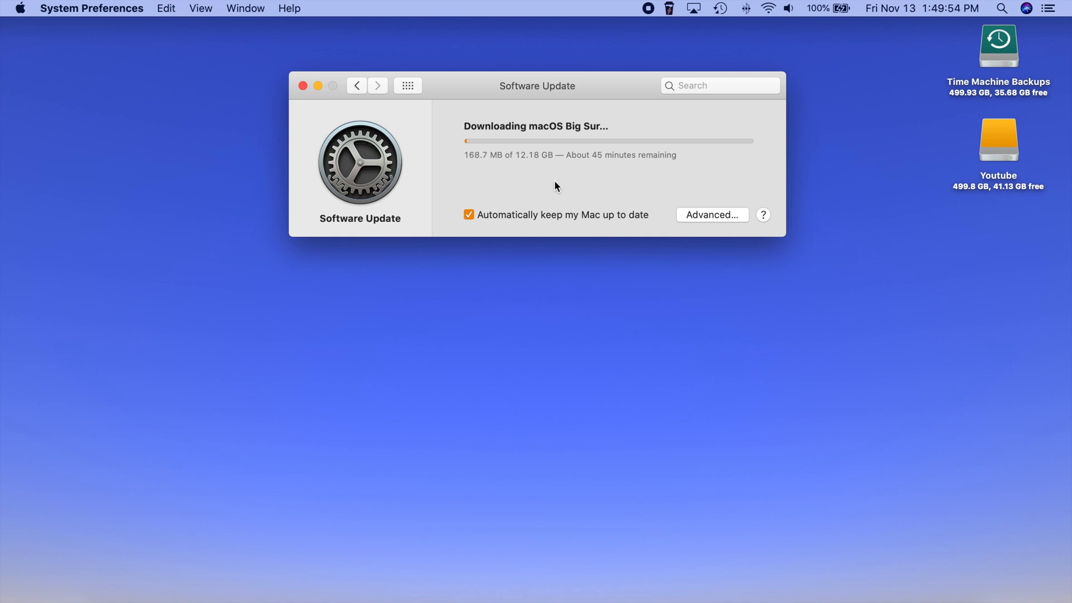
{"action": "mouse_move", "coordinate": [722, 14]}
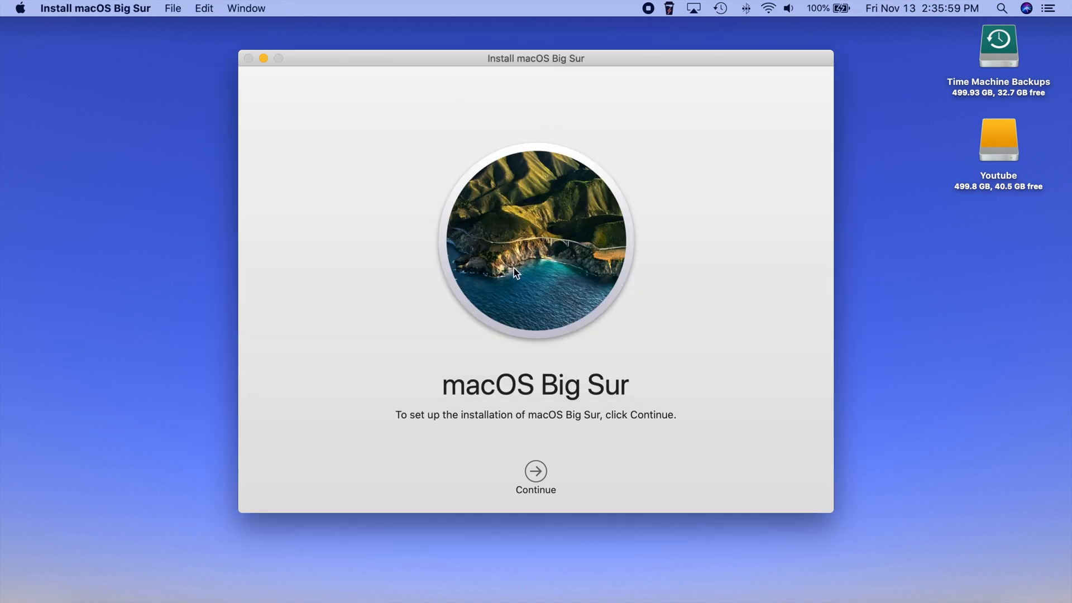
{"action": "mouse_move", "coordinate": [364, 262]}
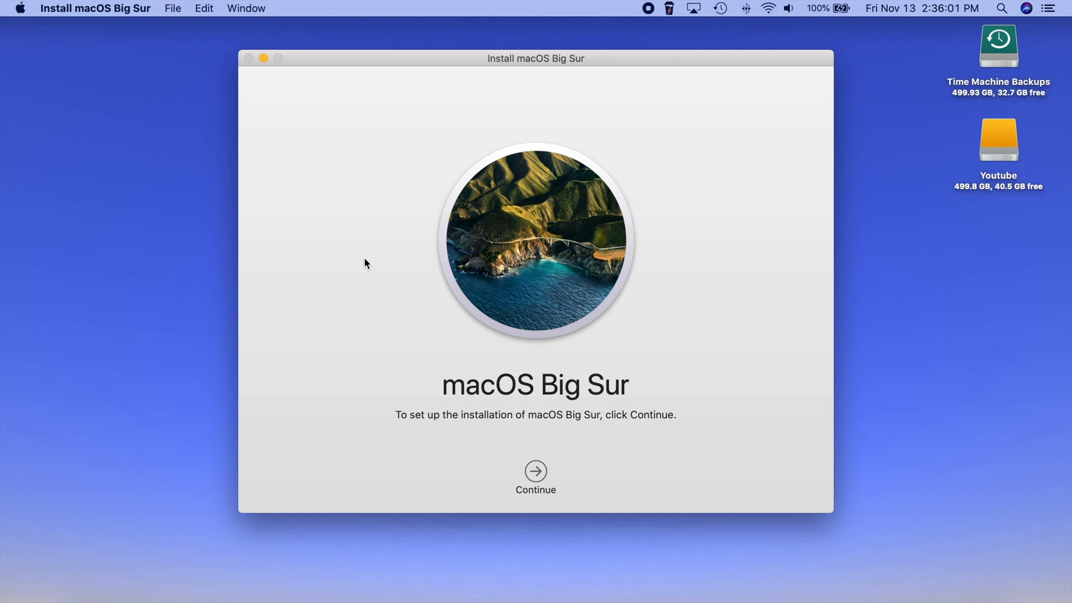
{"action": "mouse_move", "coordinate": [680, 448]}
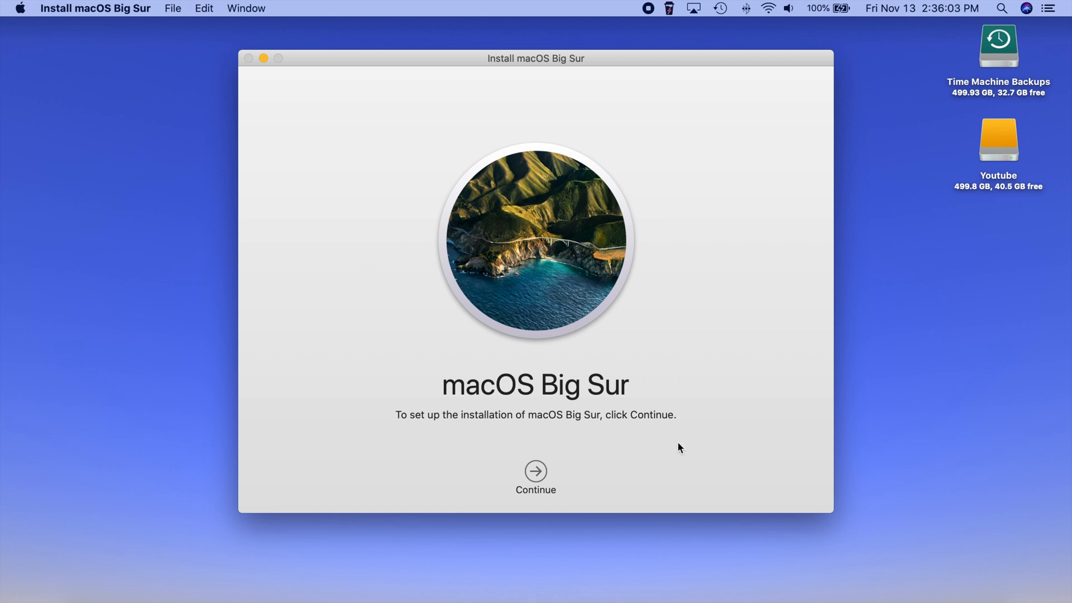
{"action": "mouse_move", "coordinate": [322, 333]}
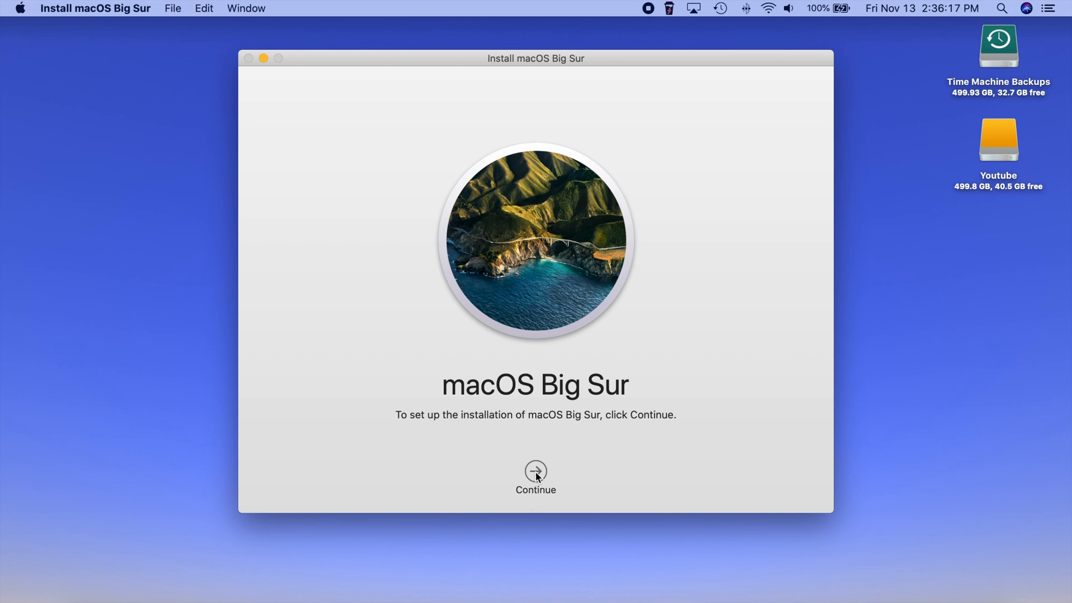
Step: Pass the installer welcome and agree to the license, reaching the Macintosh HD step
{"action": "left_click", "coordinate": [535, 471]}
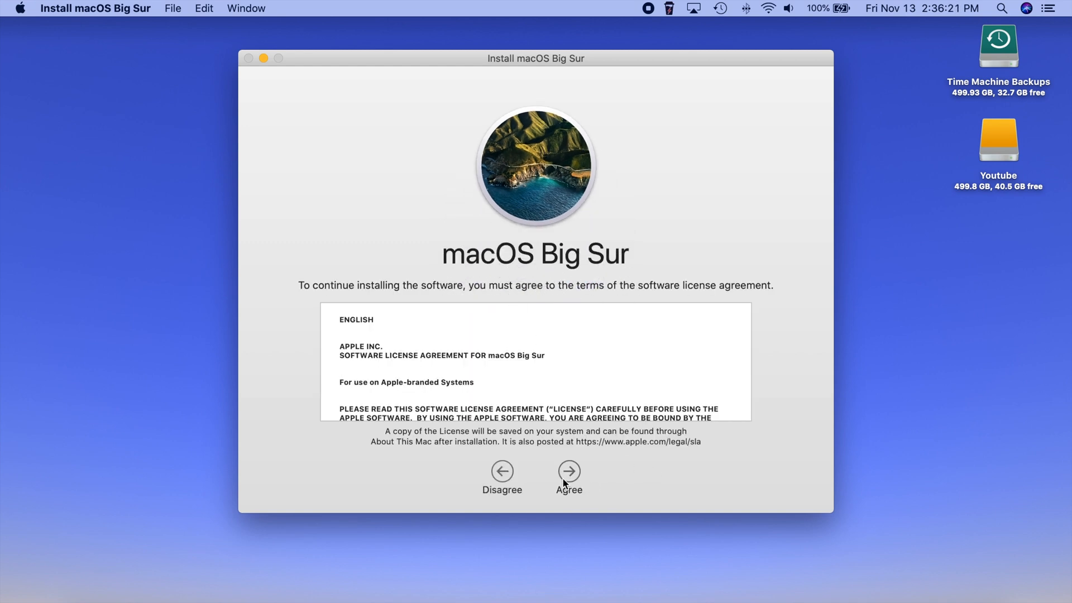
{"action": "left_click", "coordinate": [569, 471]}
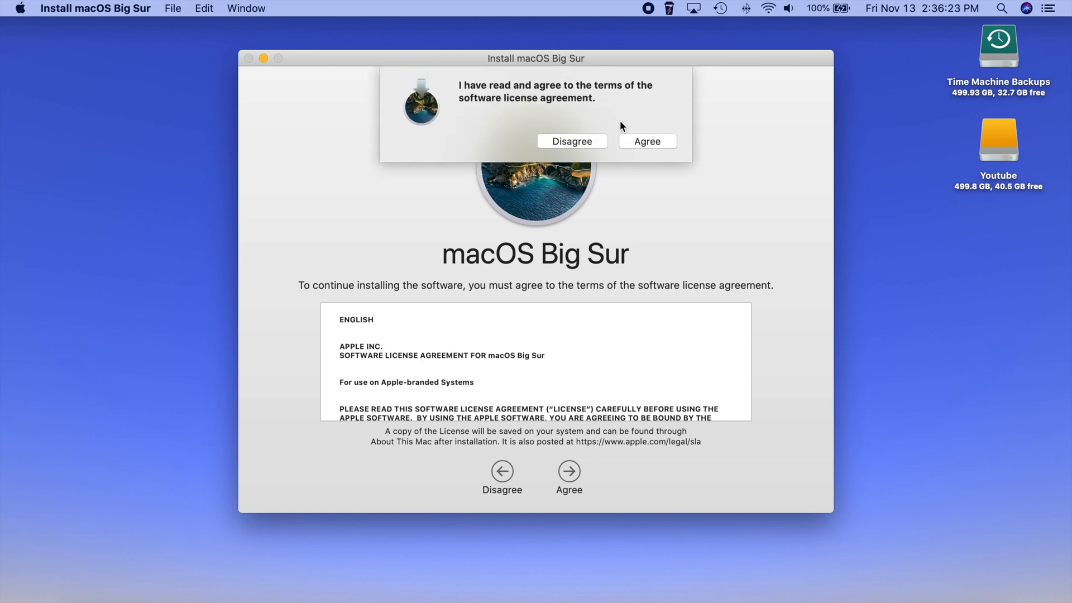
{"action": "mouse_move", "coordinate": [657, 151]}
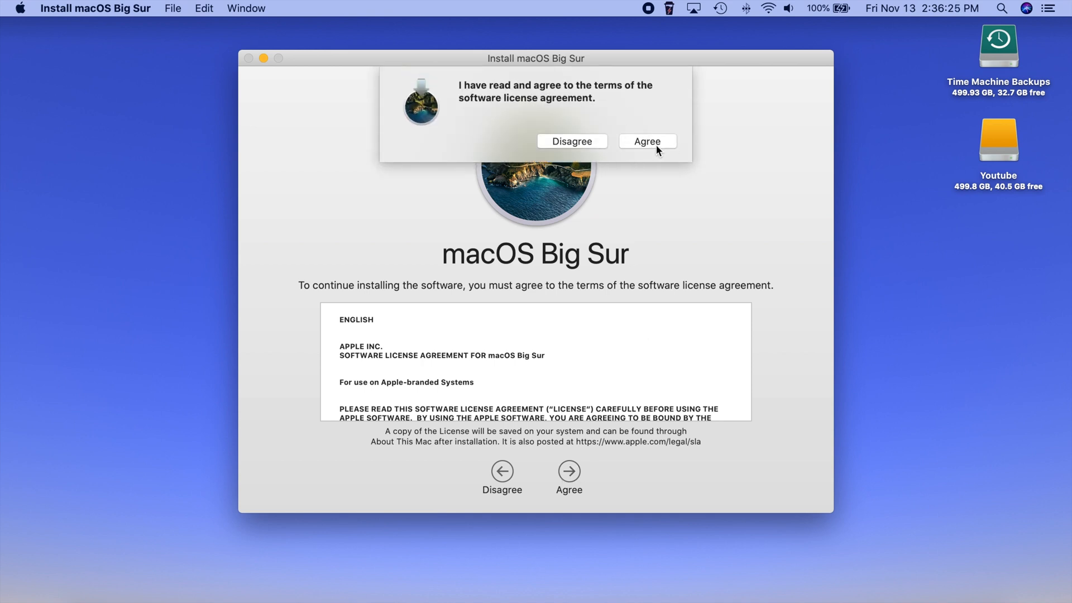
{"action": "left_click", "coordinate": [647, 140]}
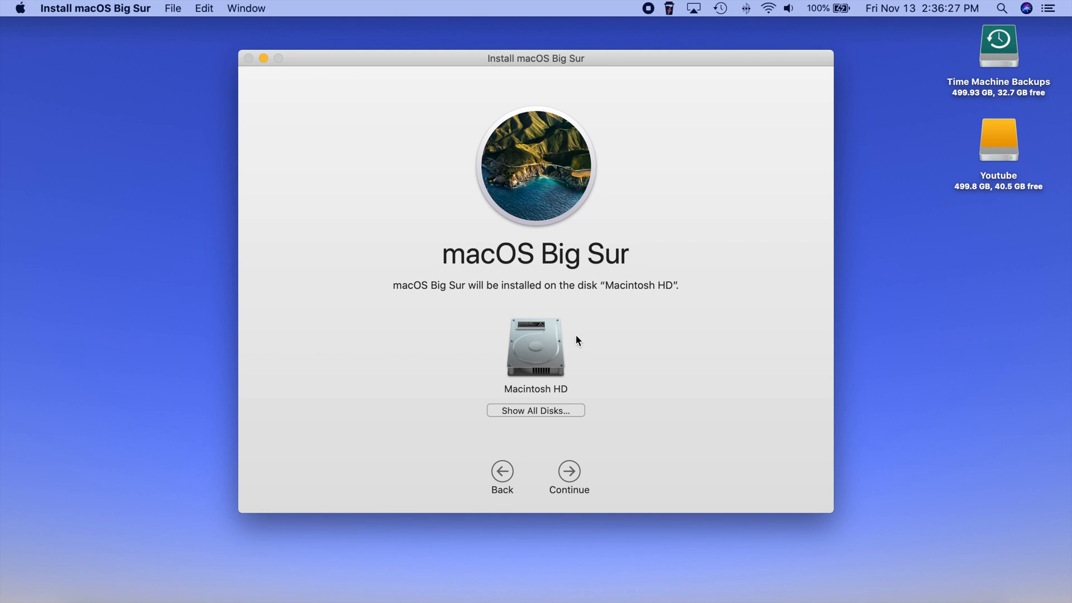
{"action": "mouse_move", "coordinate": [531, 379]}
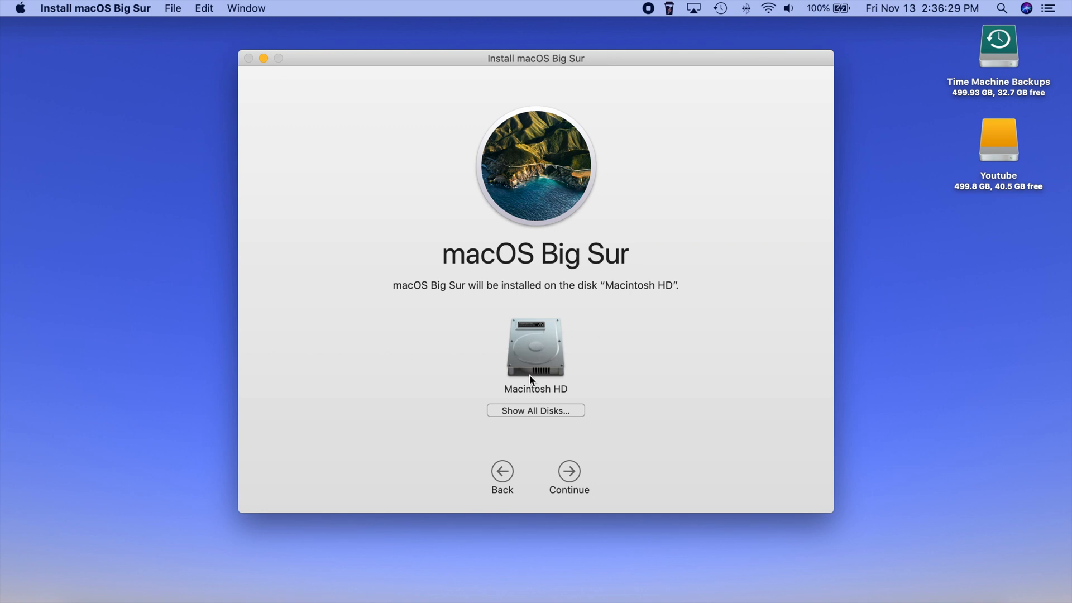
{"action": "mouse_move", "coordinate": [624, 343]}
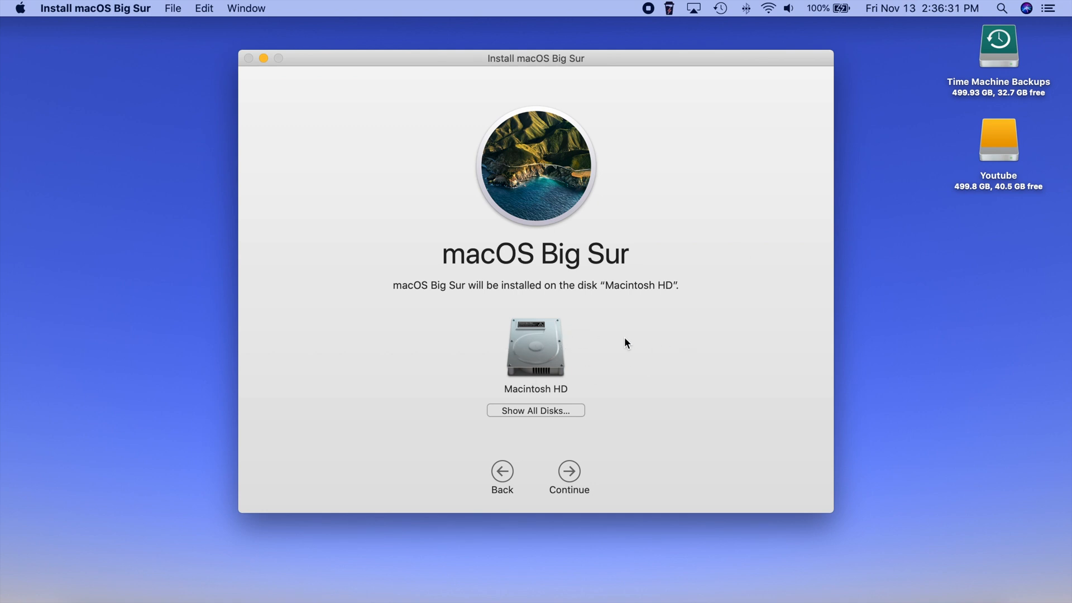
{"action": "mouse_move", "coordinate": [532, 344]}
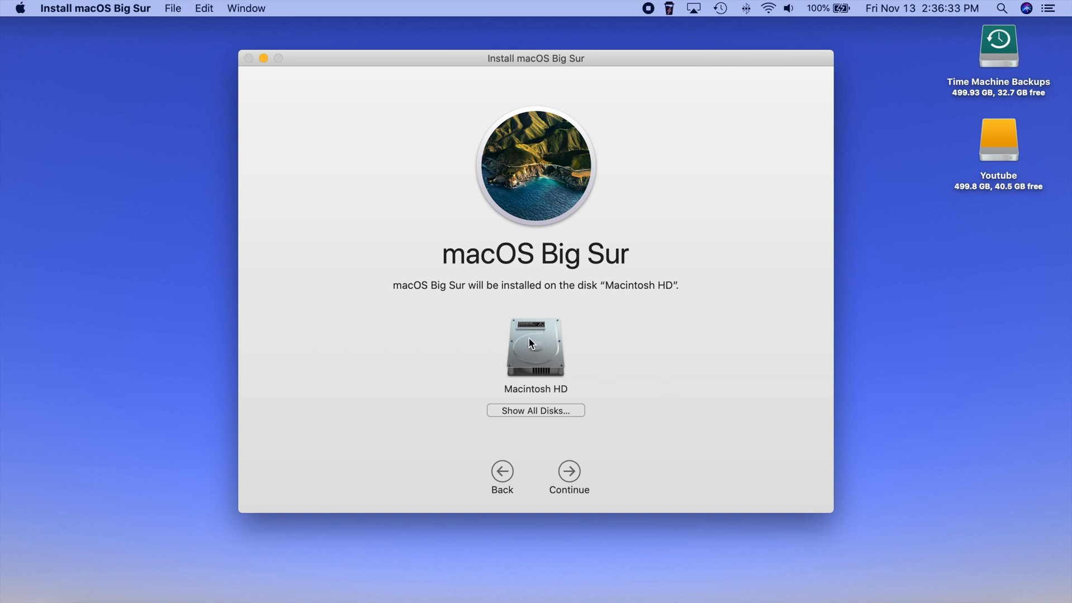
{"action": "mouse_move", "coordinate": [659, 367]}
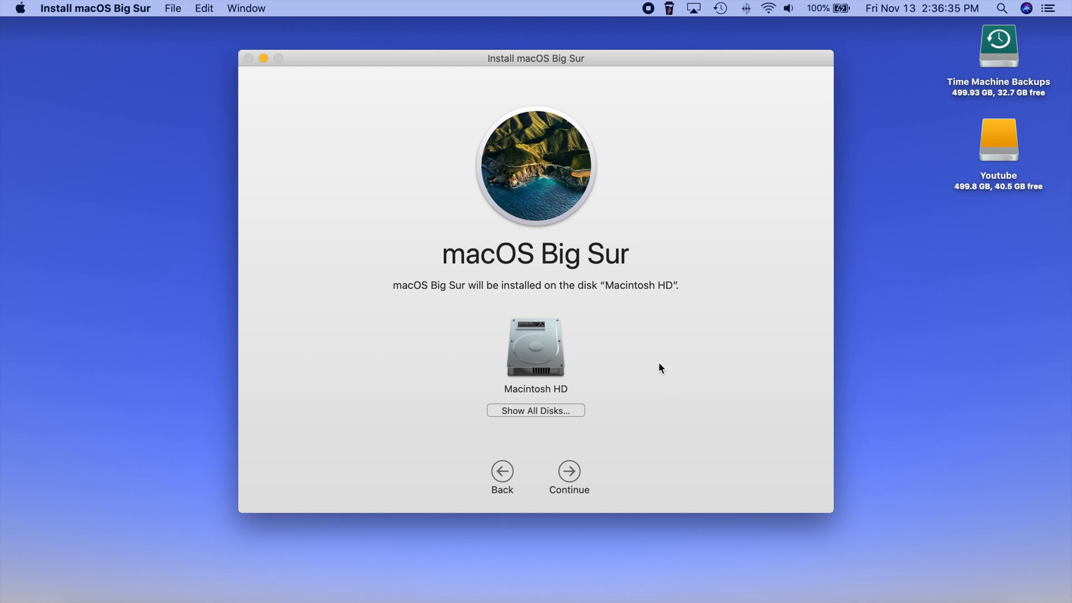
{"action": "mouse_move", "coordinate": [574, 479]}
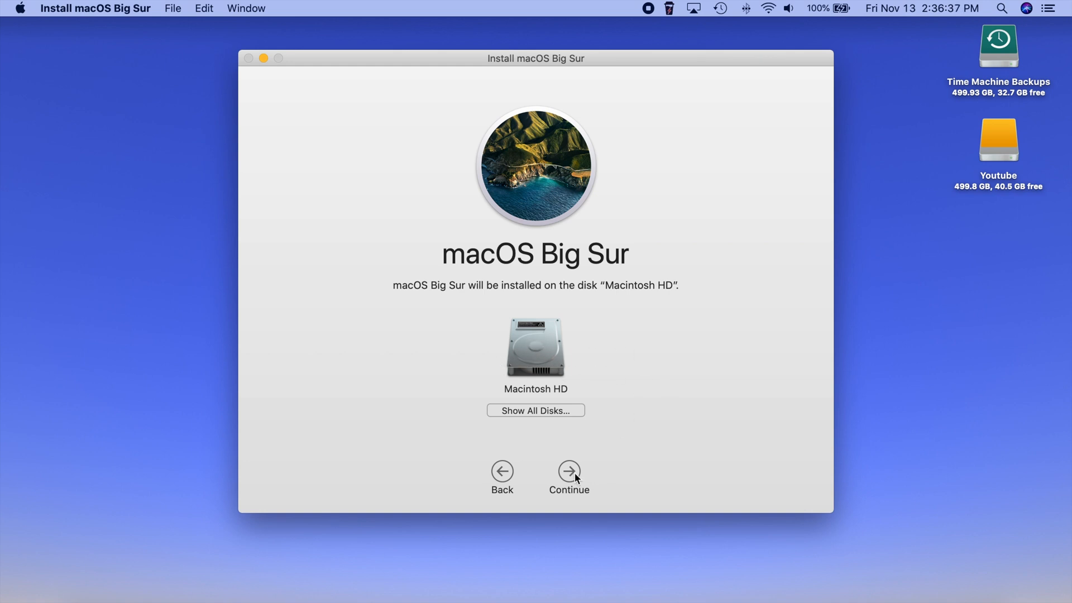
Step: Authorize installation onto Macintosh HD with the administrator password so it begins
{"action": "left_click", "coordinate": [568, 471]}
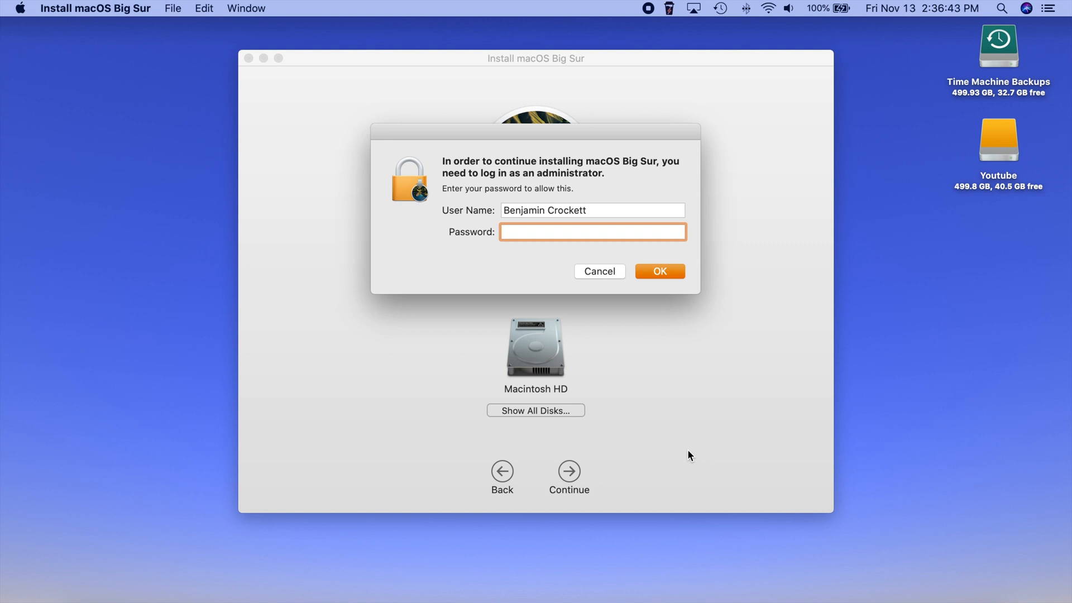
{"action": "left_click", "coordinate": [659, 270]}
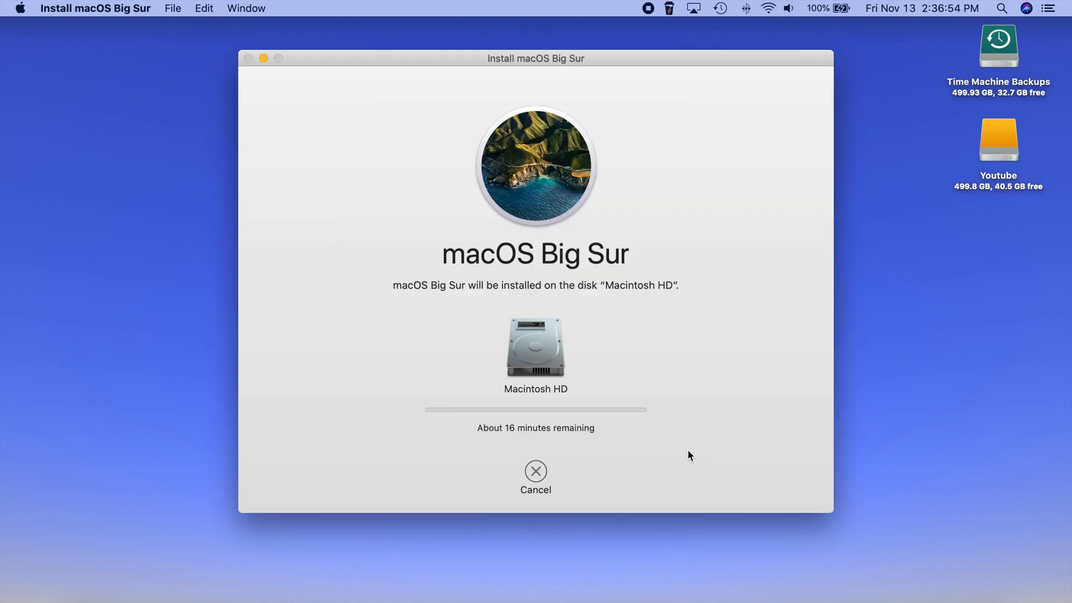
{"action": "mouse_move", "coordinate": [730, 403]}
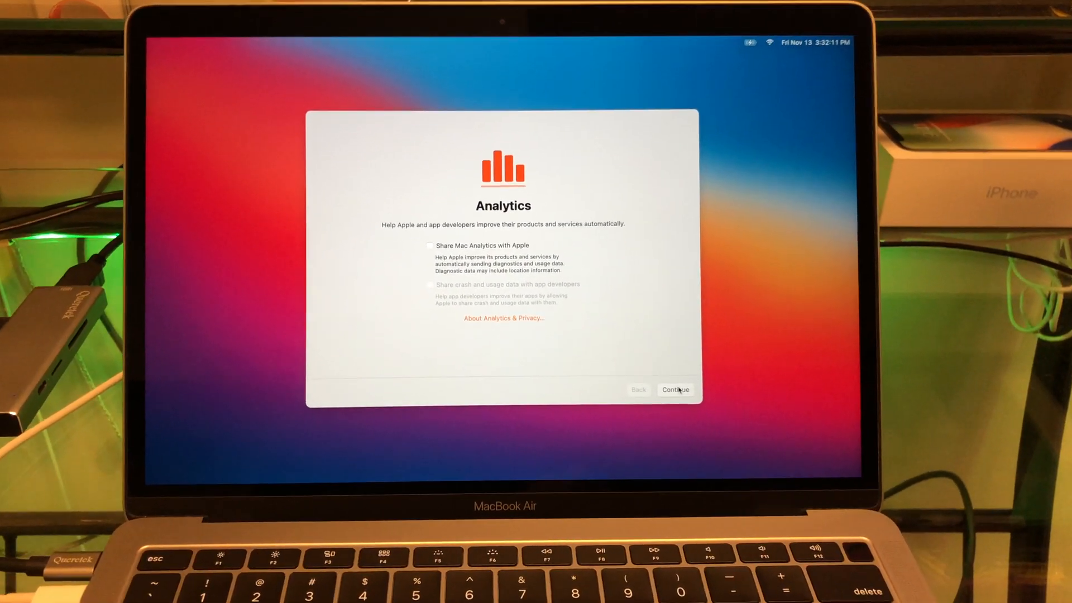
Step: Continue past the Analytics sharing screen to reach the Big Sur desktop
{"action": "left_click", "coordinate": [674, 390]}
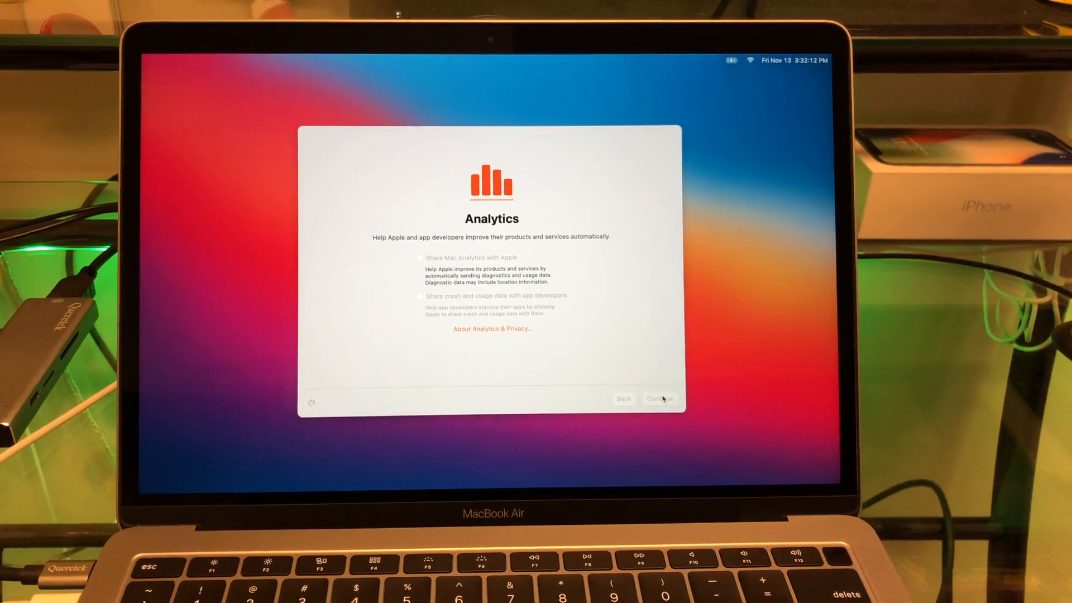
{"action": "left_click", "coordinate": [659, 398]}
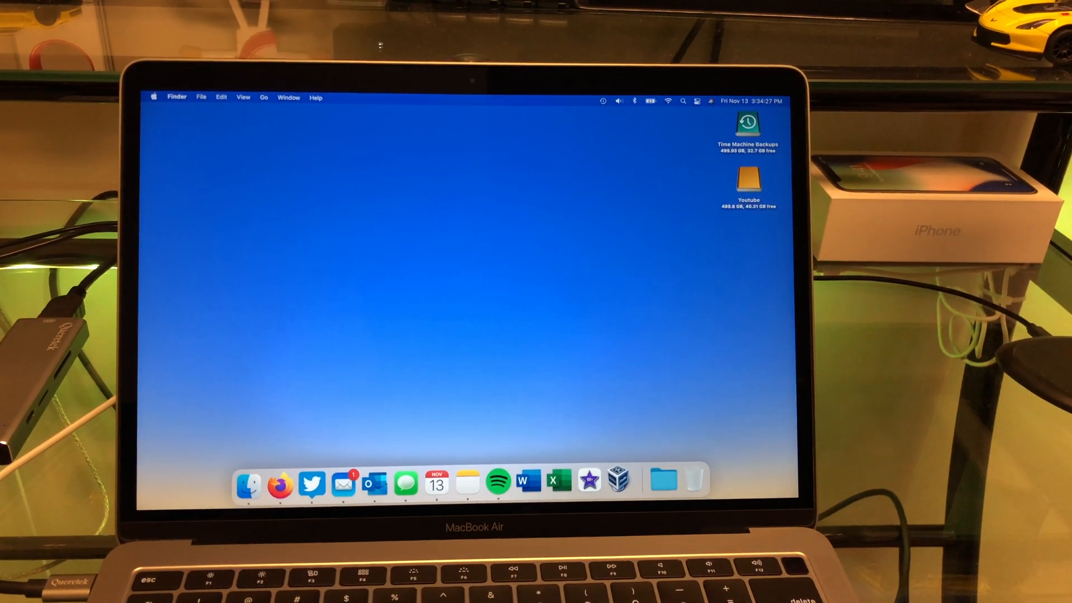
Step: Show the battery status menu reporting fully charged on power adapter
{"action": "left_click", "coordinate": [649, 102]}
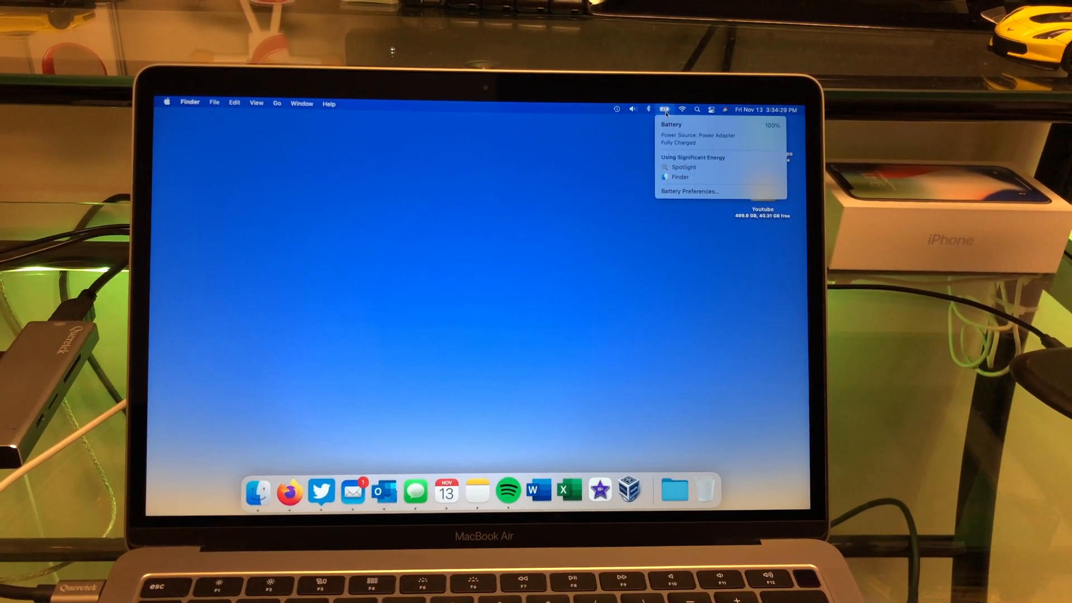